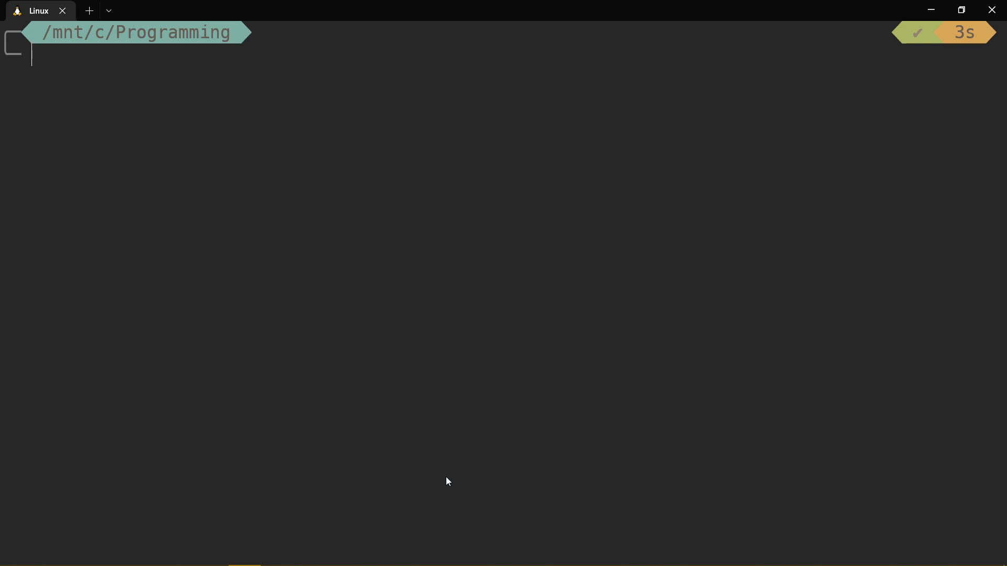
# Step: Echo 'some thing that I need to remember' and confirm it appears in history | less
pyautogui.write('echo 16.2')
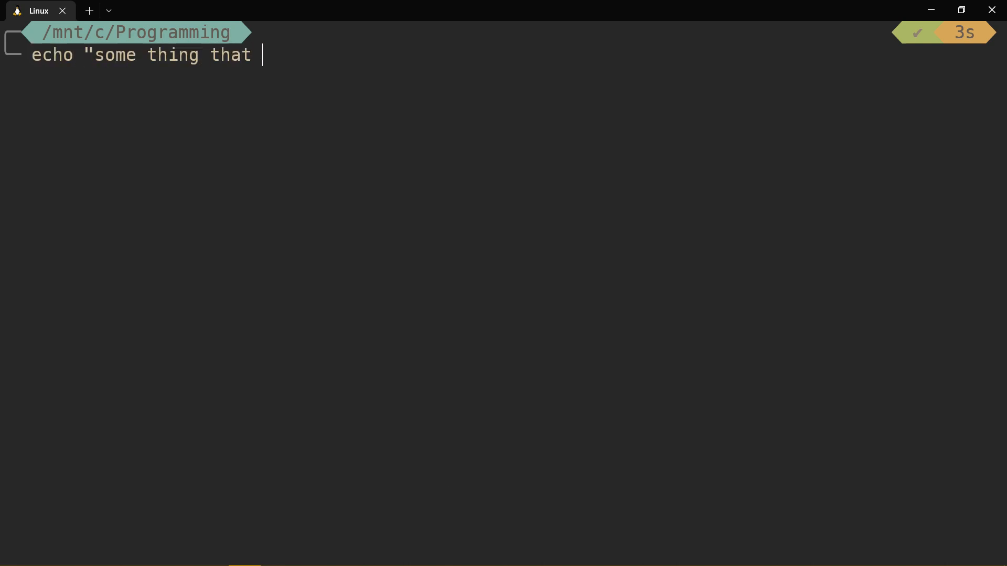
pyautogui.write('I need to rememb')
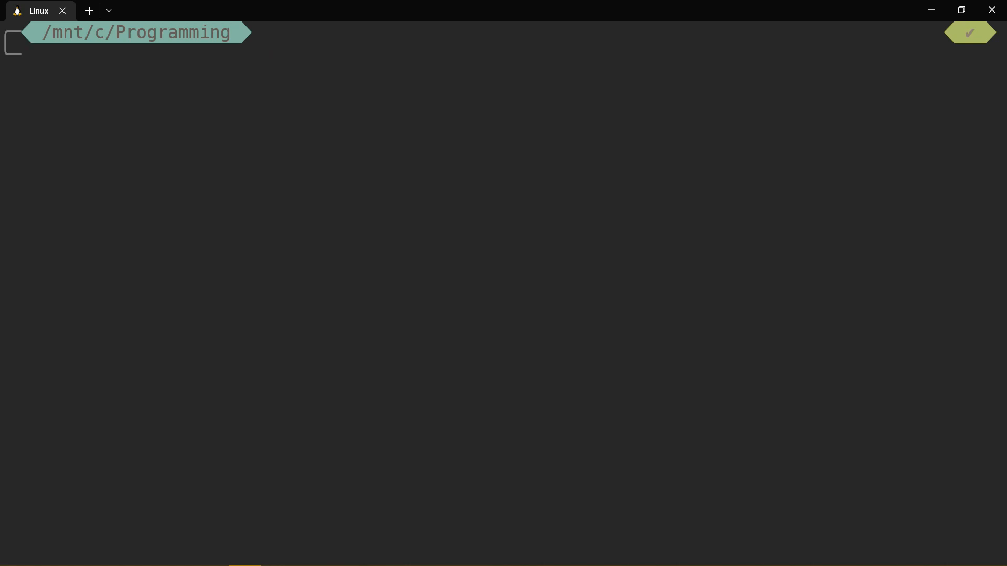
pyautogui.write('history | less')
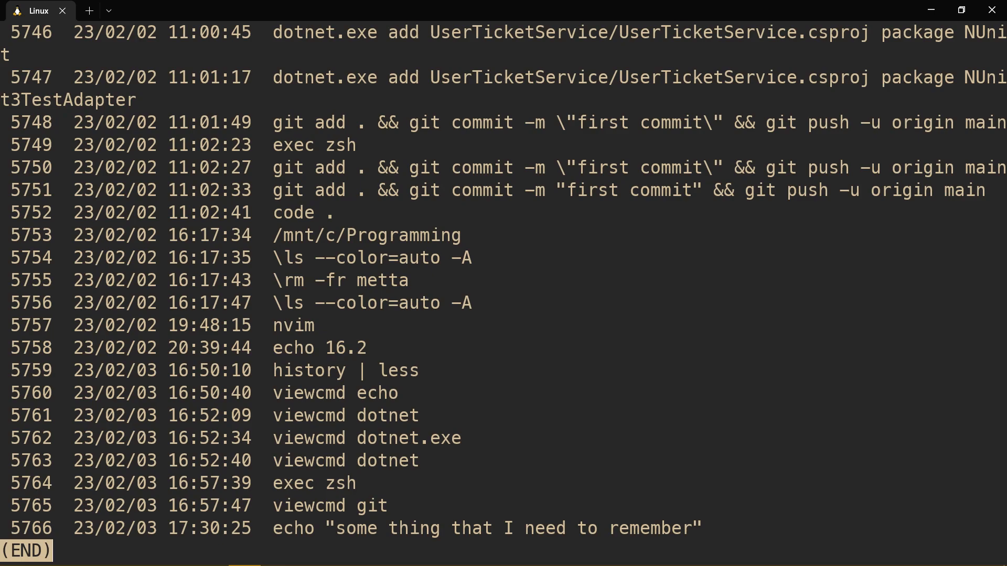
pyautogui.moveTo(447, 442)
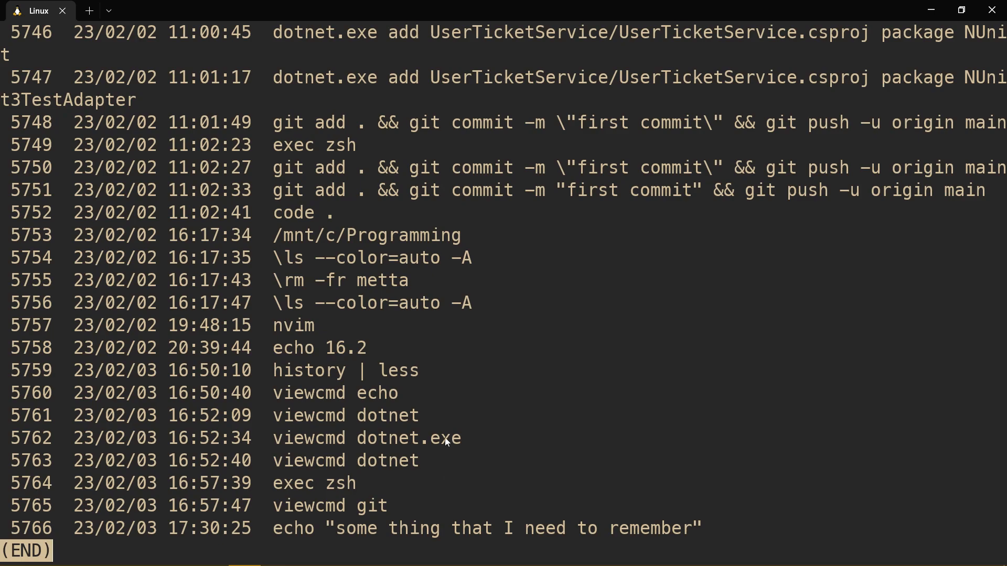
pyautogui.moveTo(587, 446)
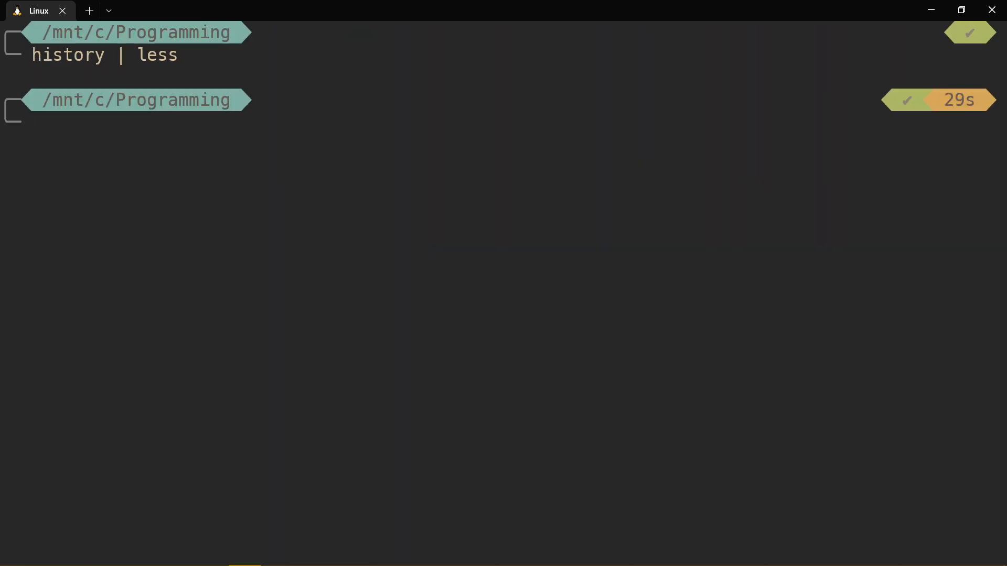
# Step: Run viewcmd to list past echo commands newest-first in the pager
pyautogui.write('viewcmd git')
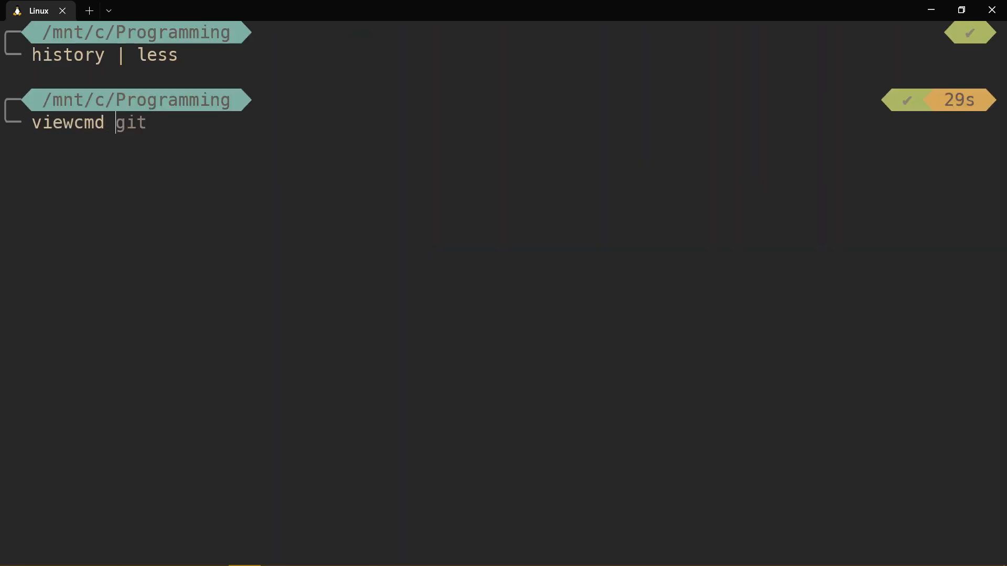
pyautogui.press('Enter')
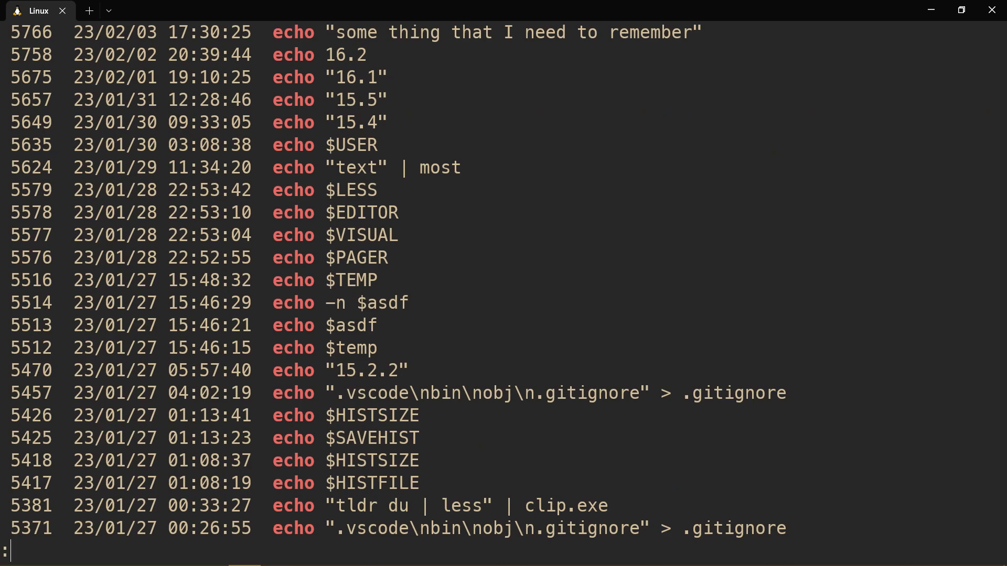
pyautogui.moveTo(377, 76)
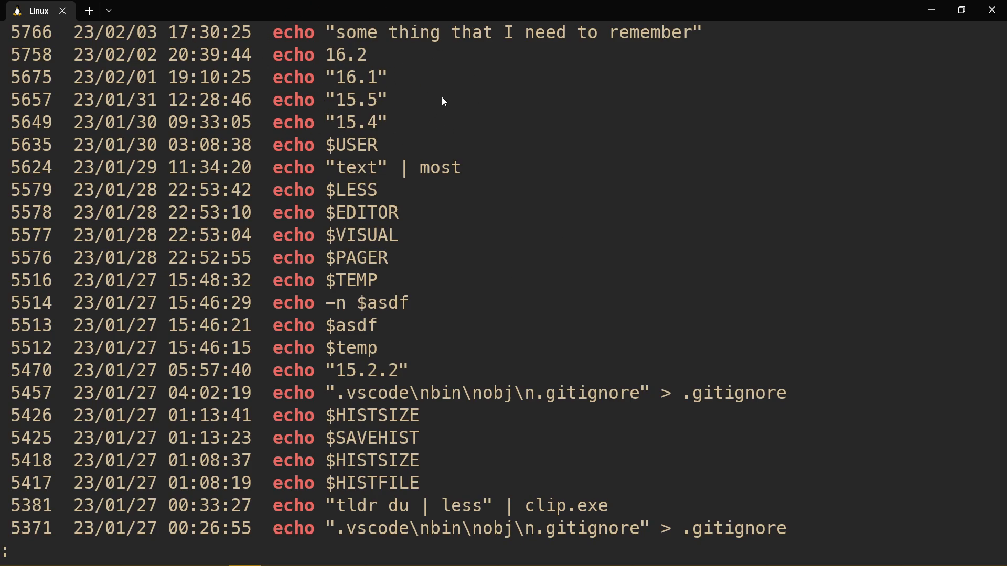
pyautogui.moveTo(324, 72)
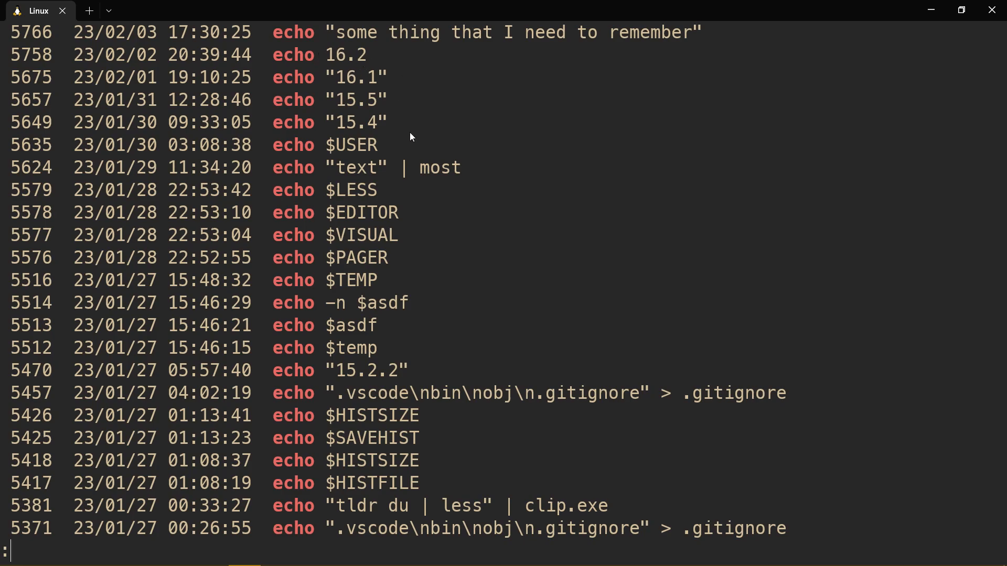
pyautogui.moveTo(364, 68)
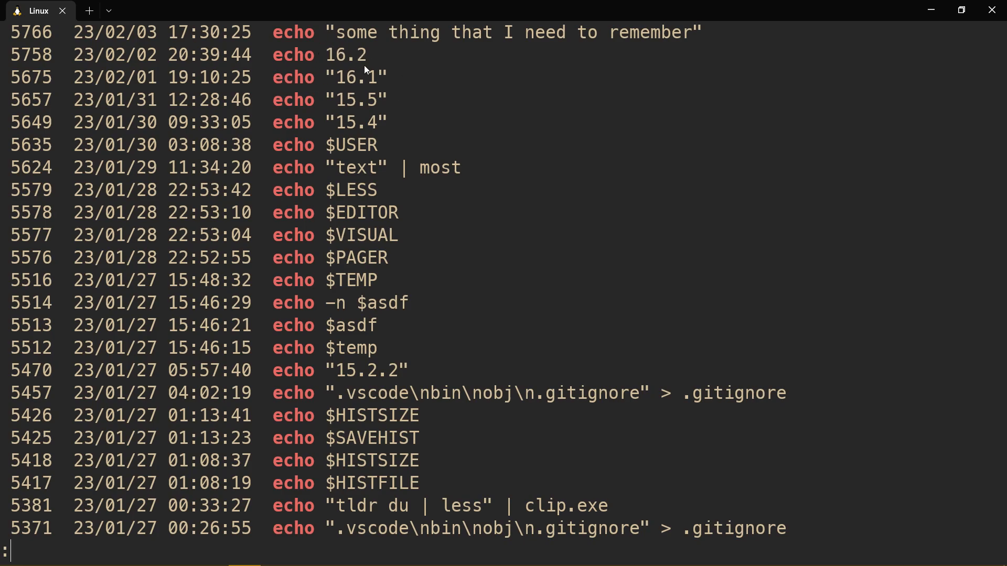
pyautogui.moveTo(484, 91)
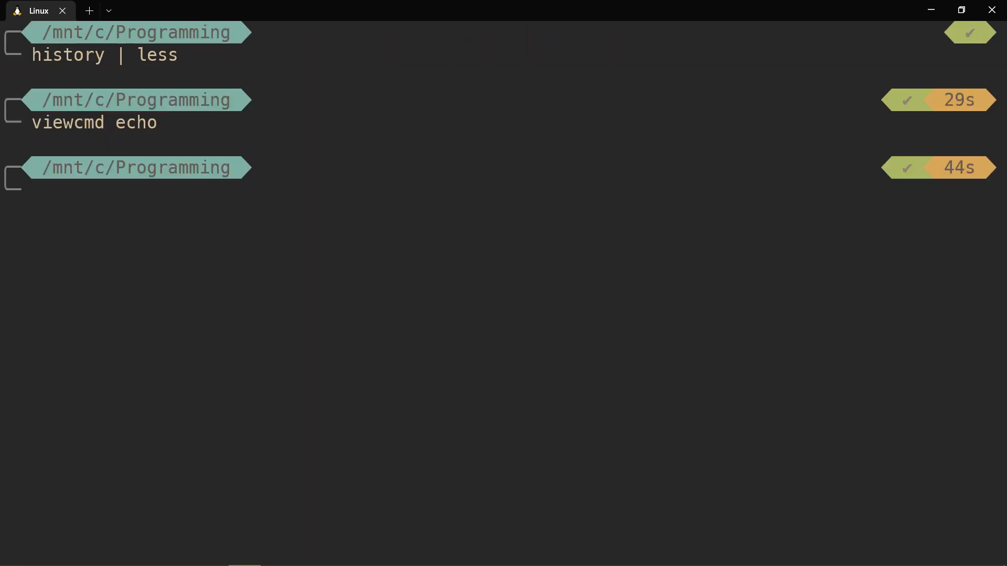
# Step: Show and scroll the dotnet history with viewcmd, then list dotnet.exe commands
pyautogui.write('echos')
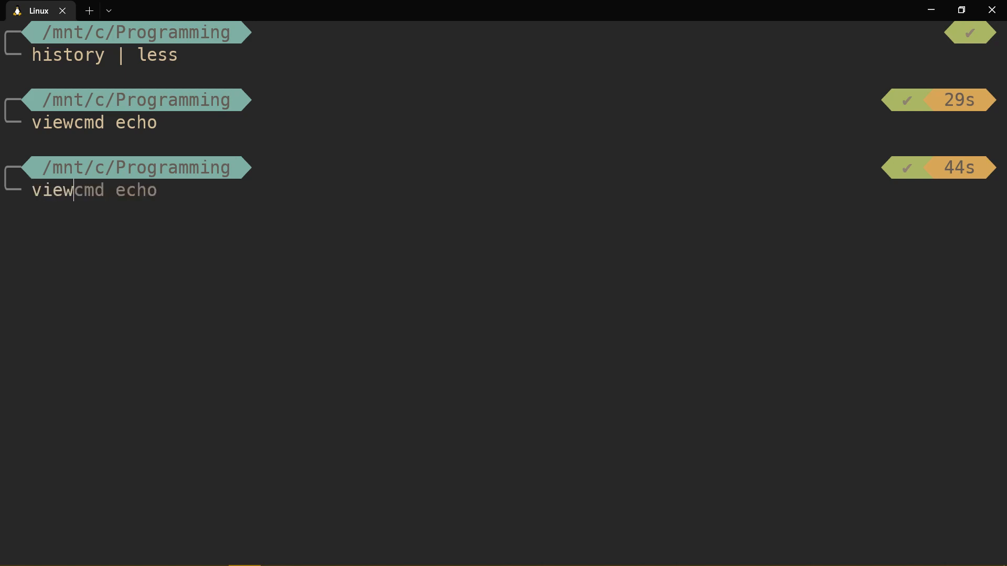
pyautogui.write('dotnet')
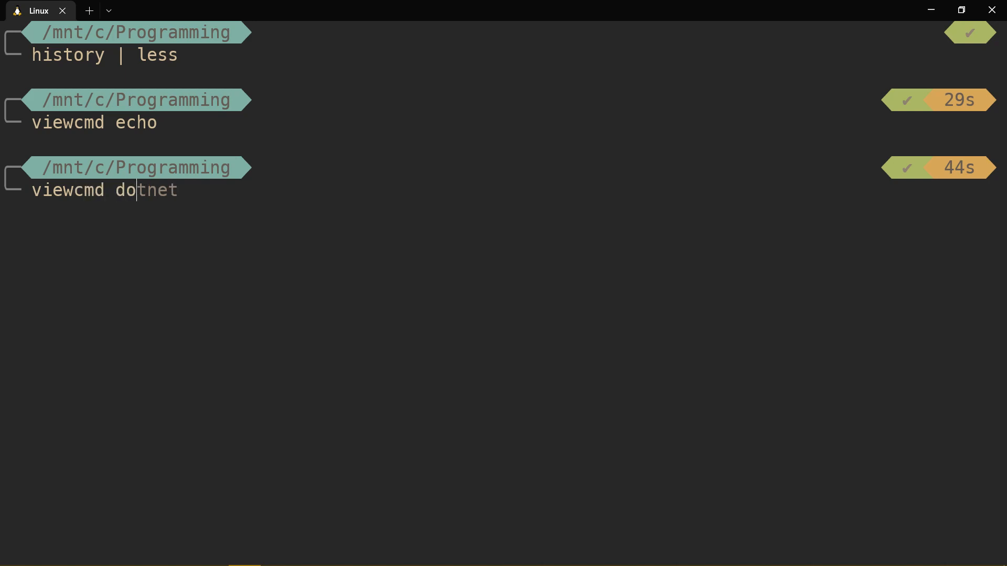
pyautogui.press('Return')
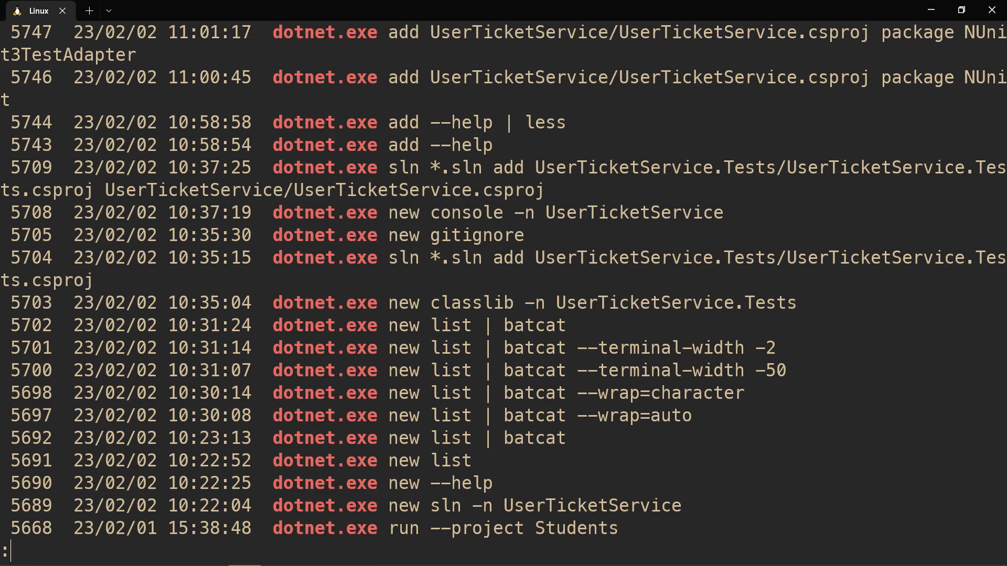
pyautogui.scroll(-3)
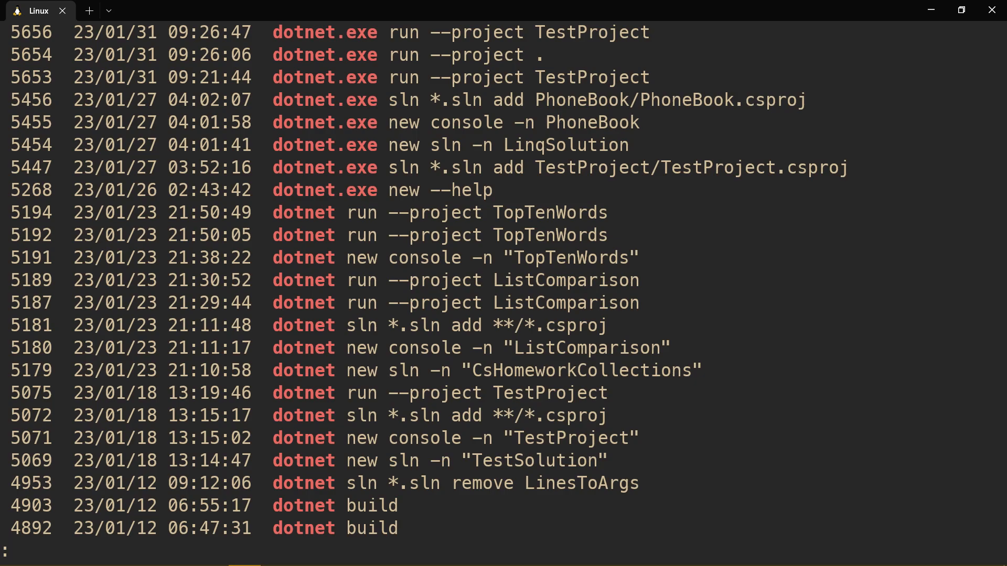
pyautogui.moveTo(496, 85)
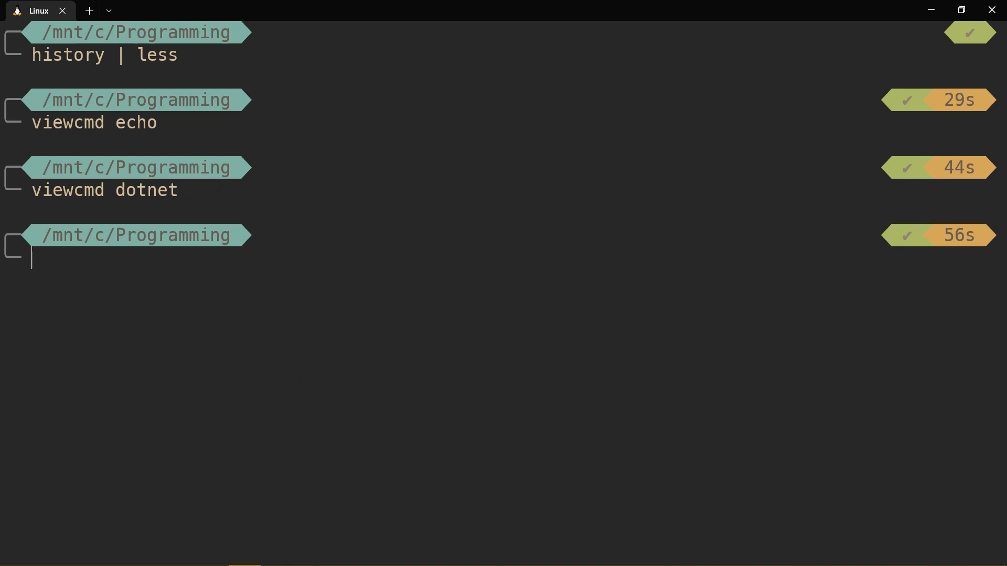
pyautogui.write('viewcmd dotnet.exe')
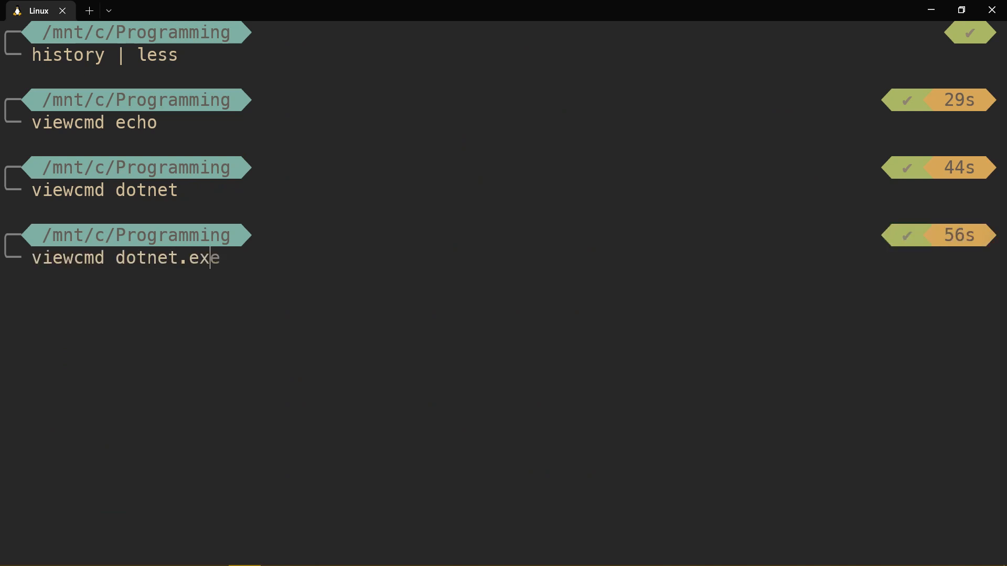
pyautogui.press('enter')
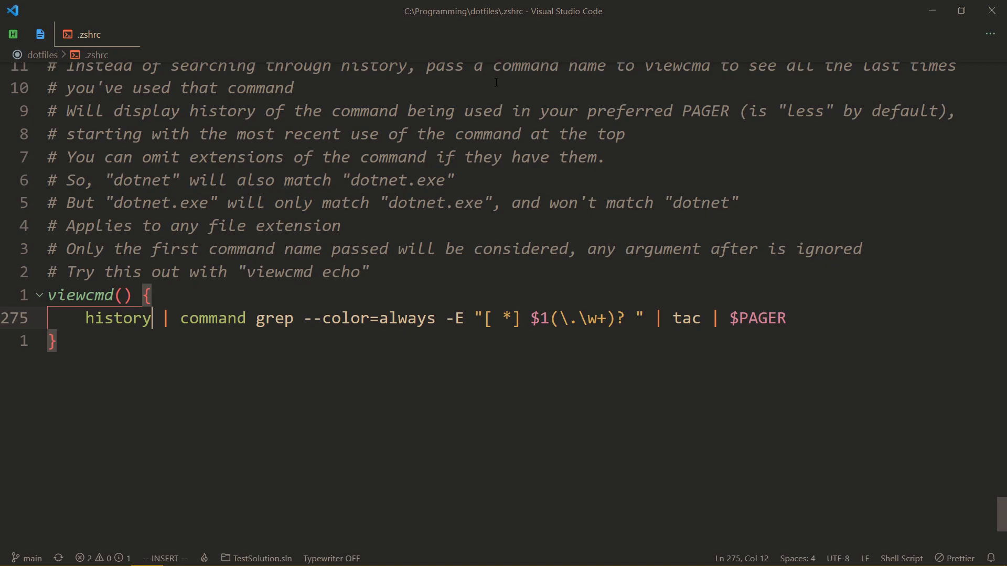
# Step: Enter '-100' while reviewing the commented viewcmd function in .zshrc
pyautogui.write('-100')
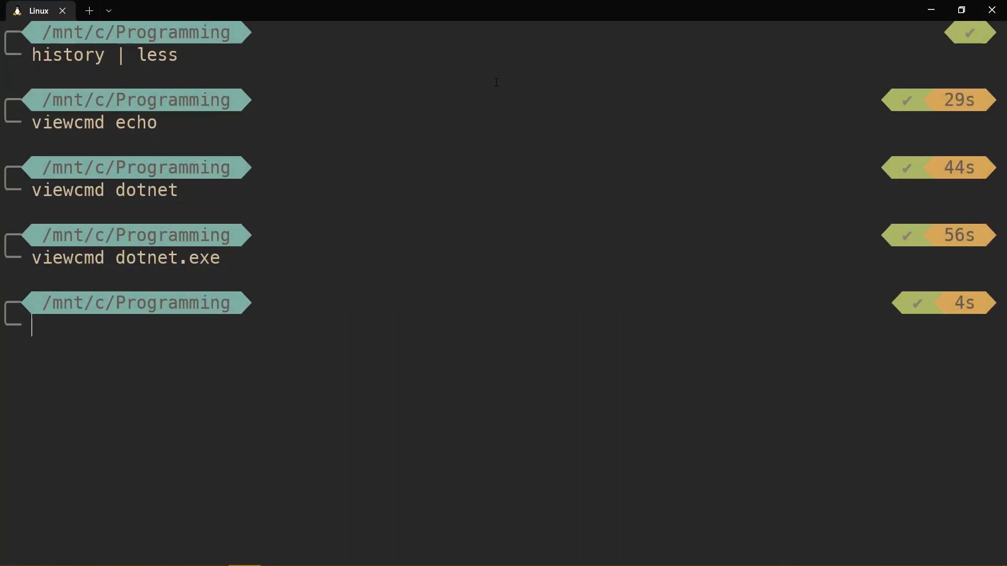
# Step: Source /home/axlefublr/.zshrc, then restart the shell with exec zsh
pyautogui.write('exedc')
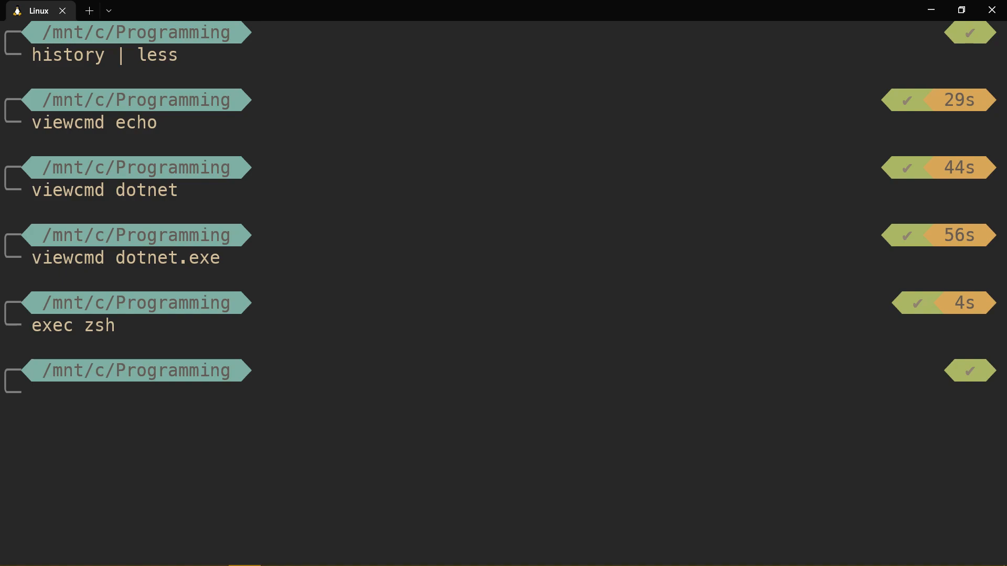
pyautogui.write('source /home/axlefublr/.zshrc')
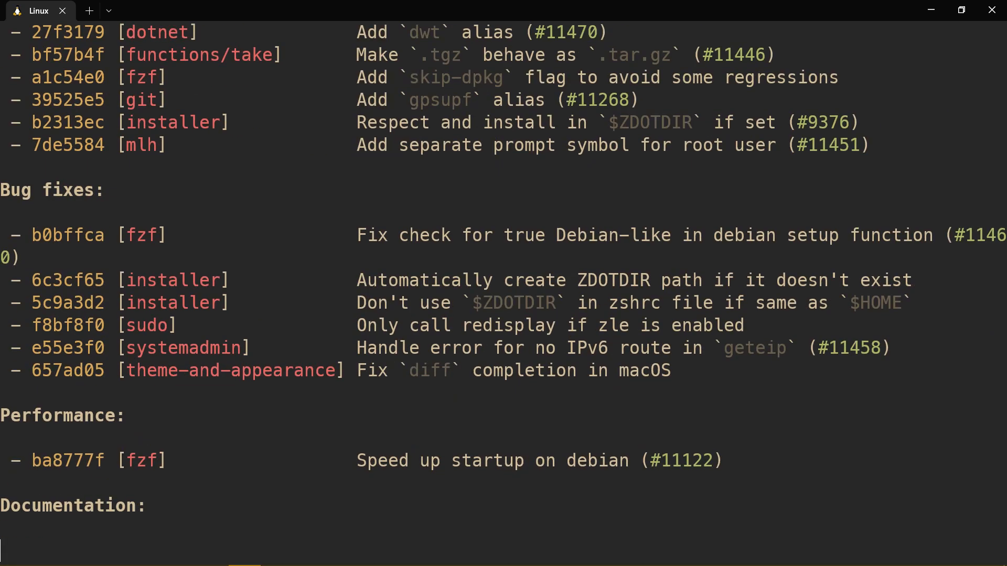
pyautogui.scroll(-3)
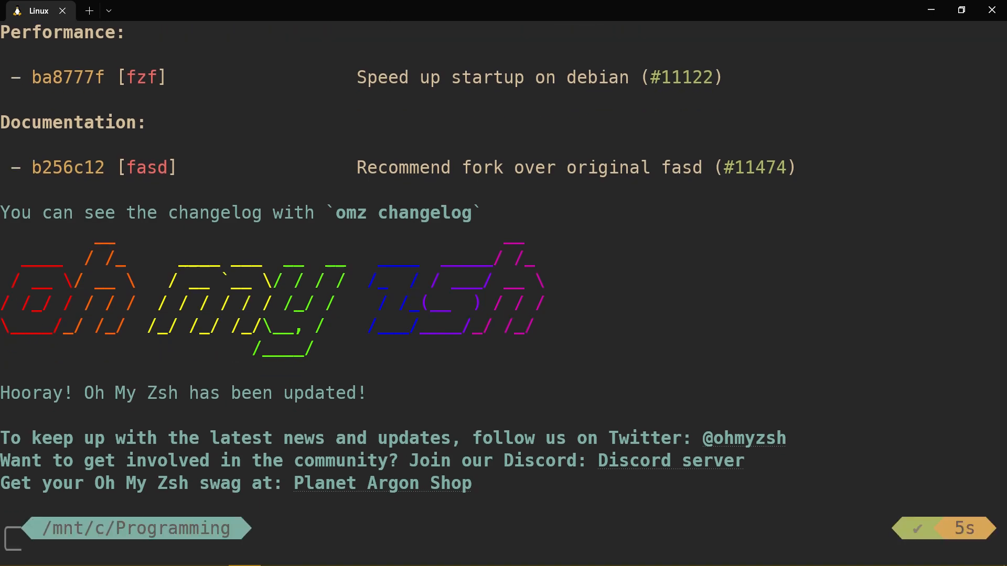
pyautogui.write('exec zsh')
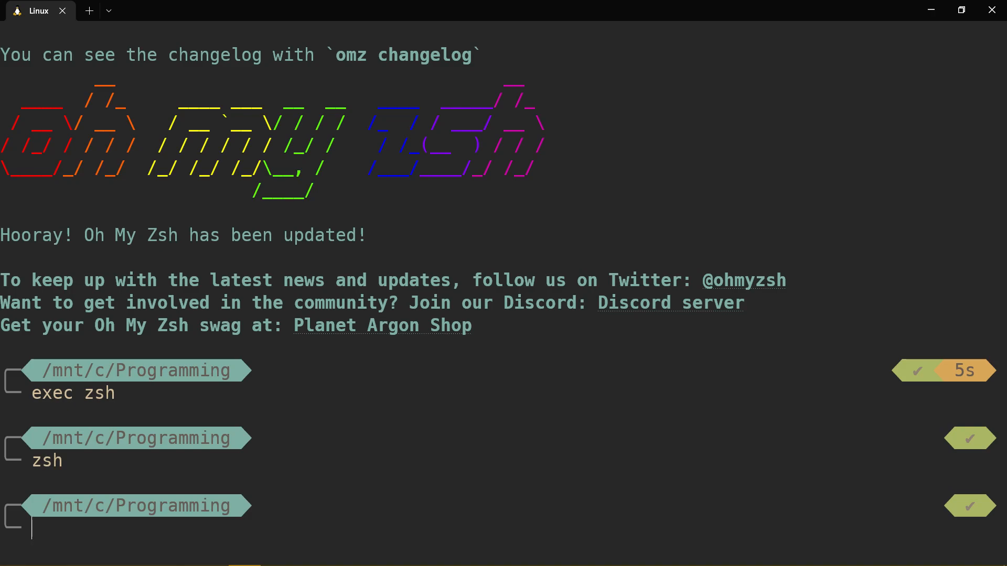
pyautogui.moveTo(498, 86)
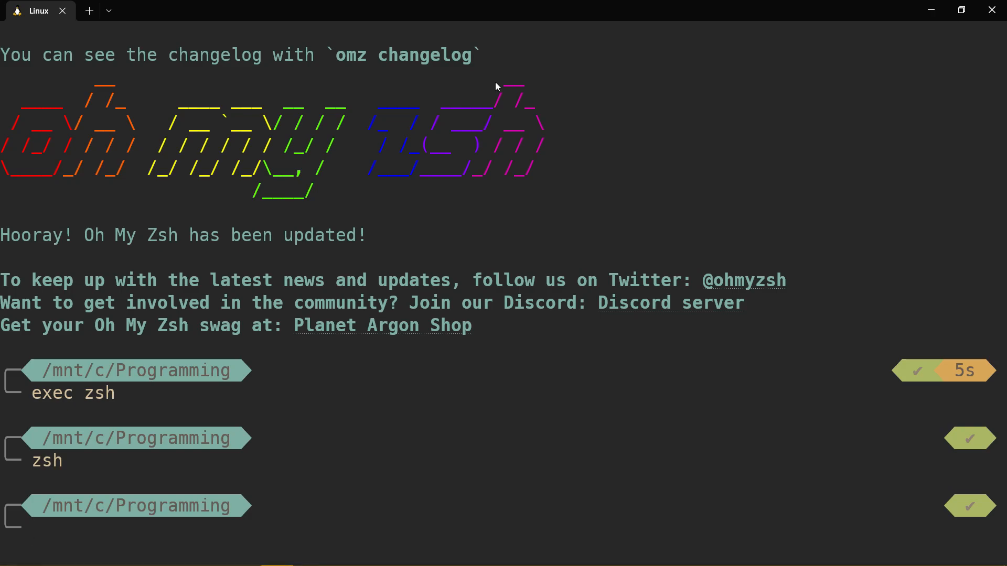